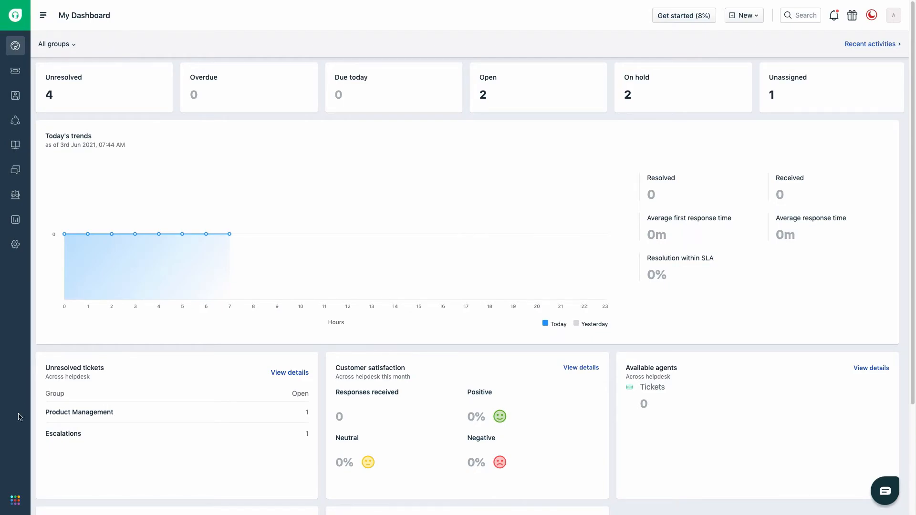
Step: Open Neo Admin Center from the profile avatar and start moving accounts in
{"action": "left_click", "coordinate": [893, 15]}
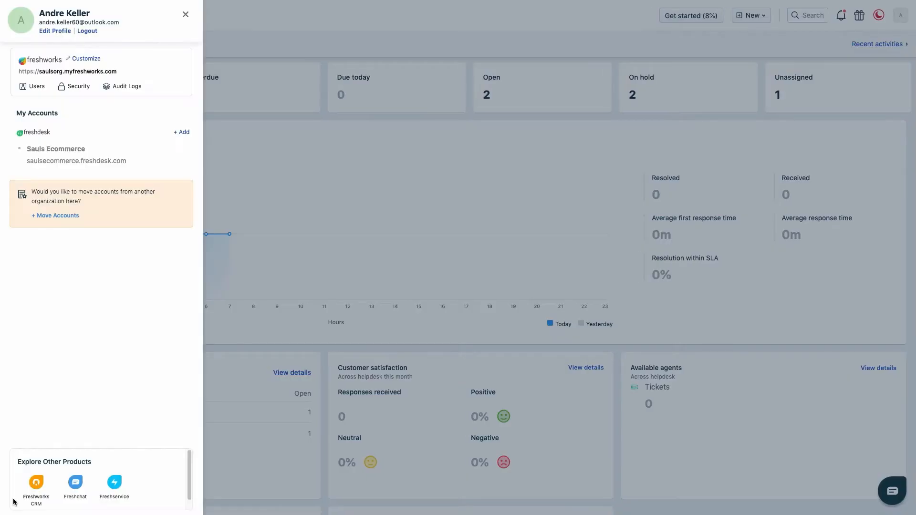
{"action": "left_click", "coordinate": [55, 215]}
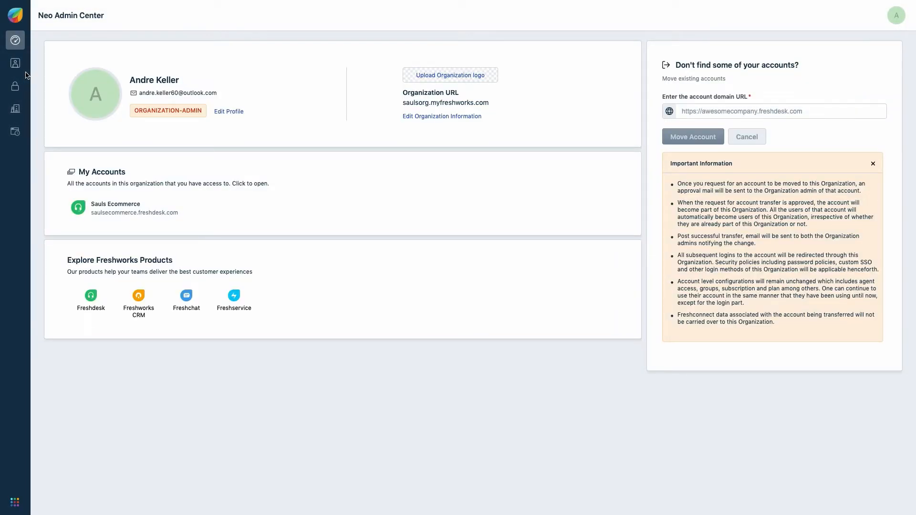
{"action": "mouse_move", "coordinate": [622, 96]}
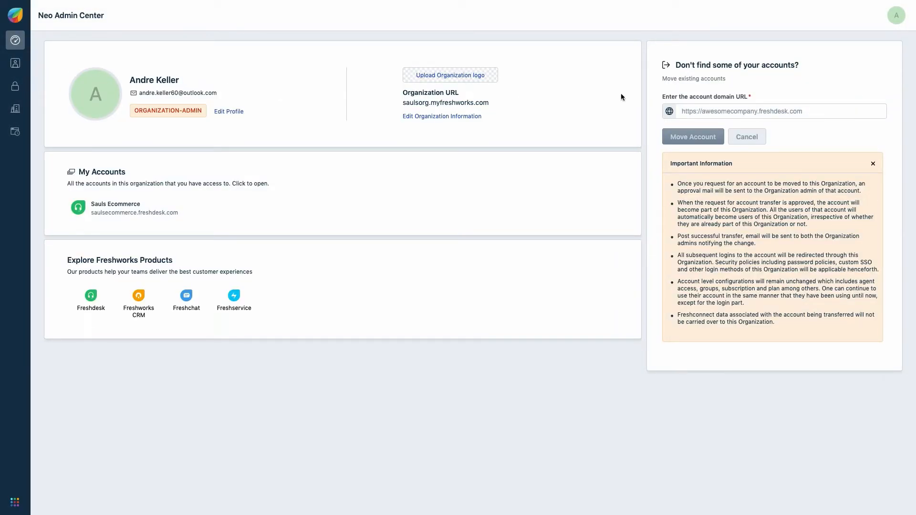
{"action": "type", "text": "https://s"}
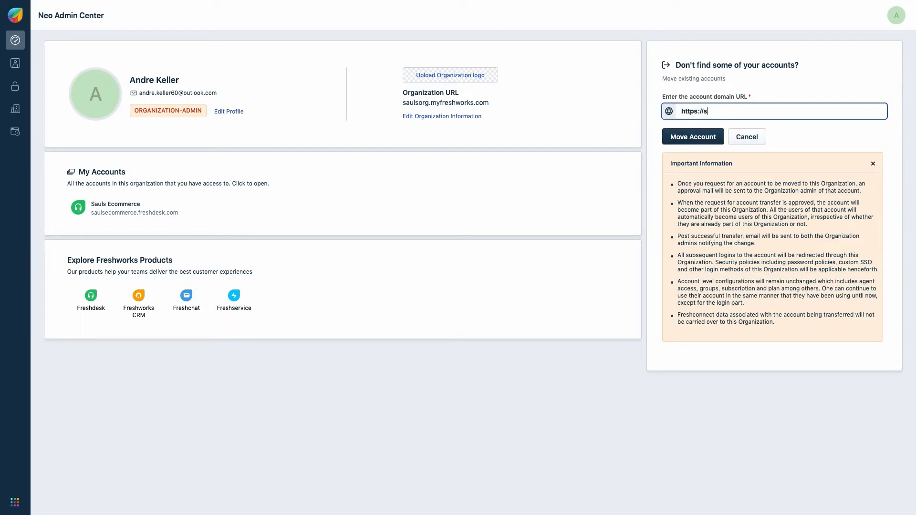
{"action": "type", "text": "auls"}
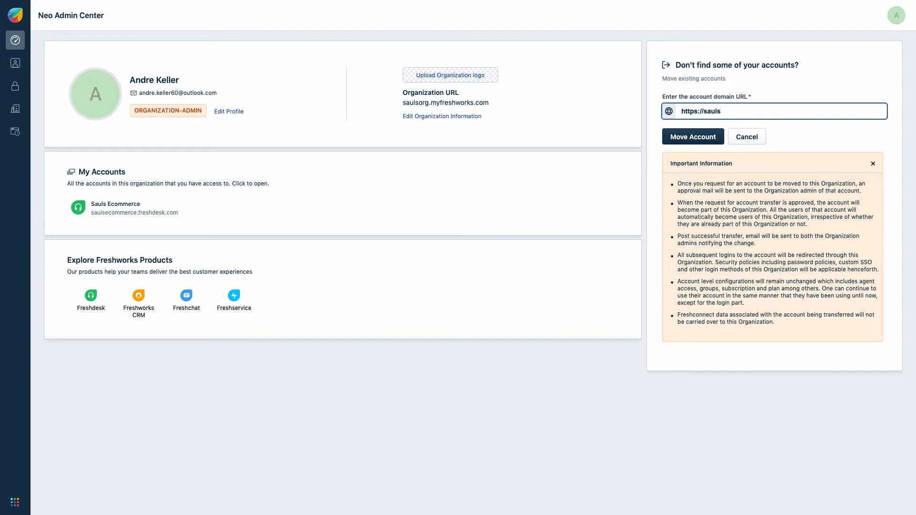
{"action": "type", "text": "restaur"}
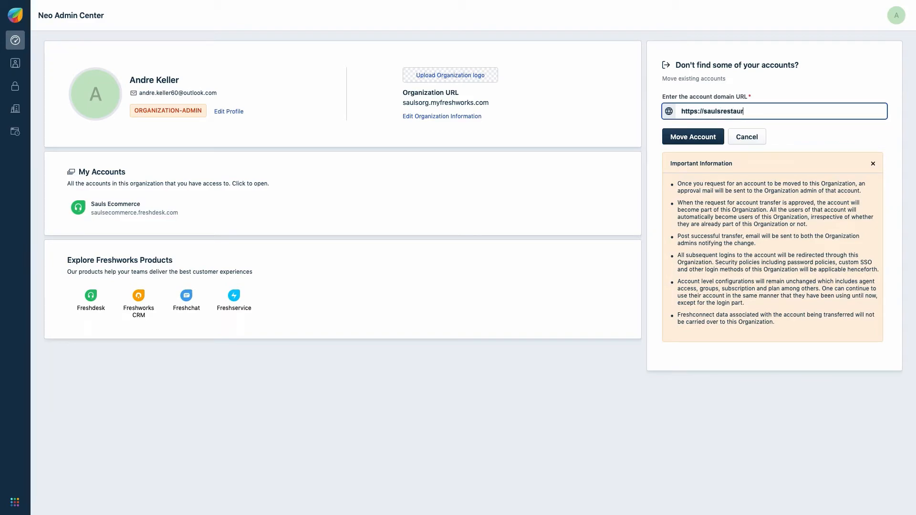
{"action": "type", "text": "ants"}
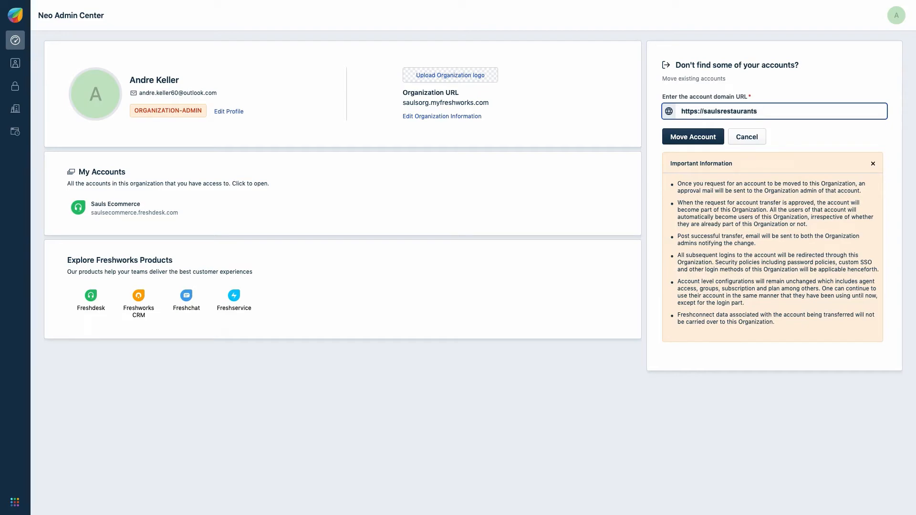
{"action": "type", "text": ".freshdes"}
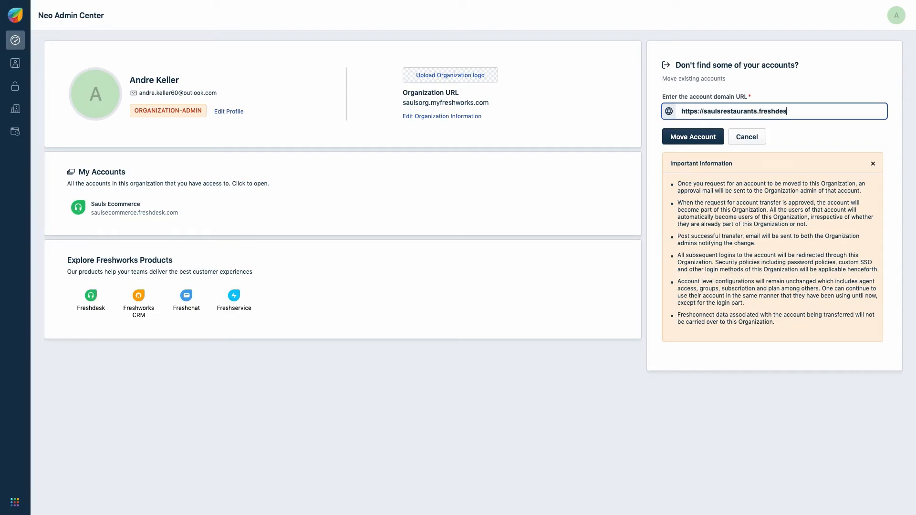
{"action": "type", "text": "k.com"}
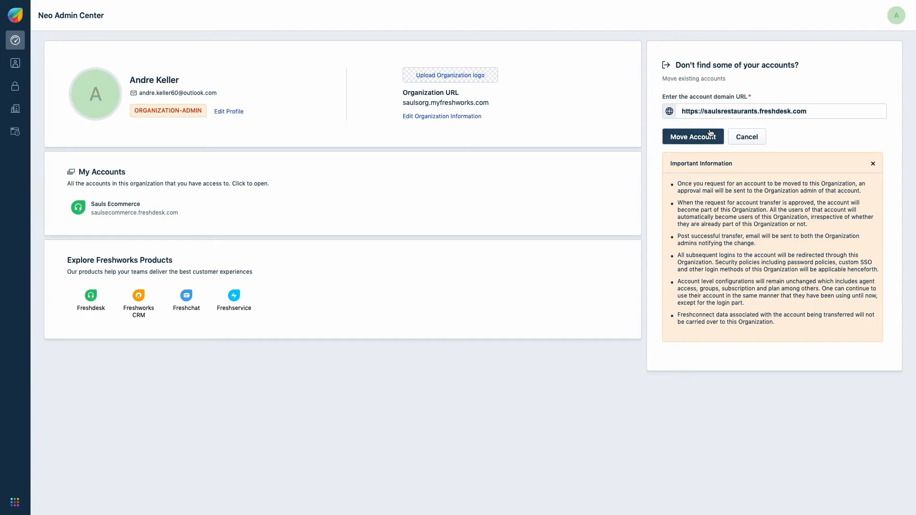
{"action": "left_click", "coordinate": [693, 137]}
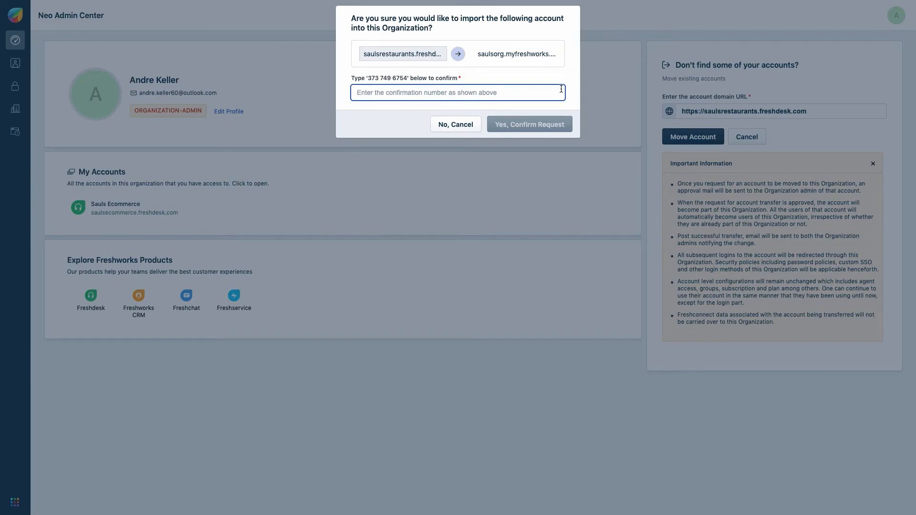
{"action": "type", "text": "3"}
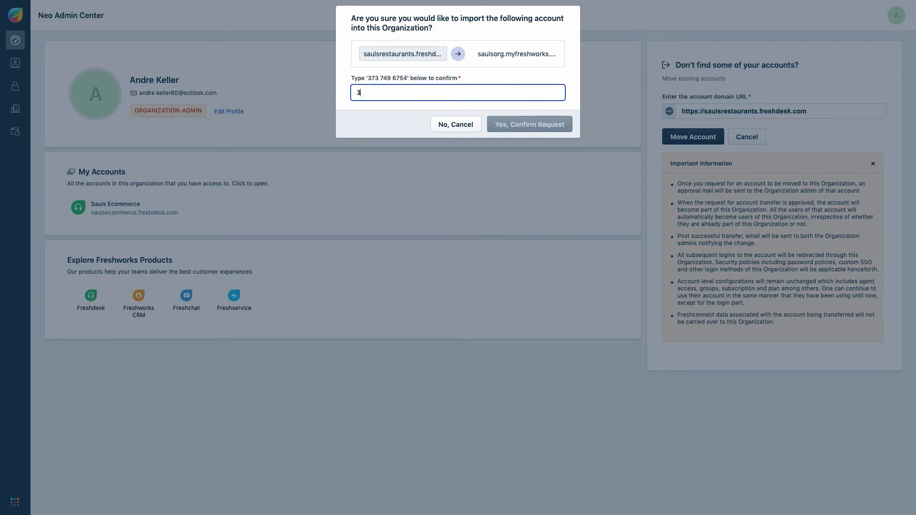
{"action": "type", "text": "737496754"}
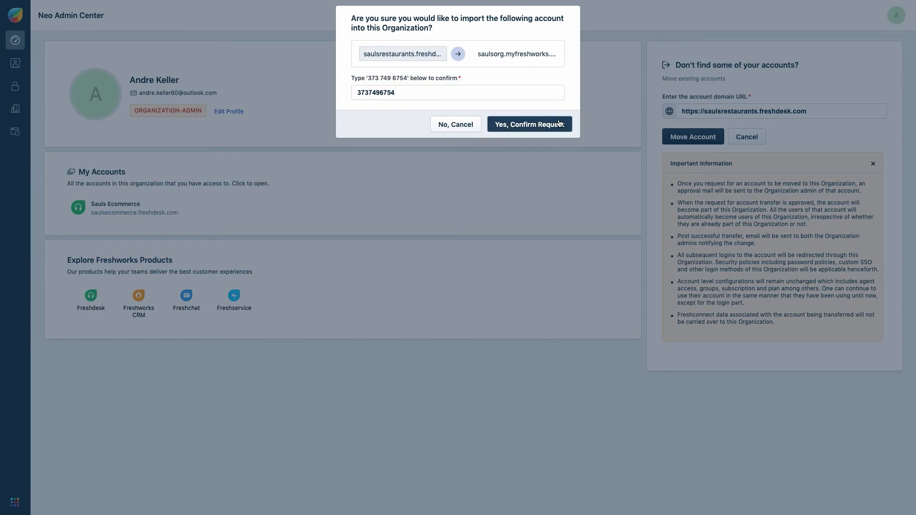
{"action": "left_click", "coordinate": [530, 124]}
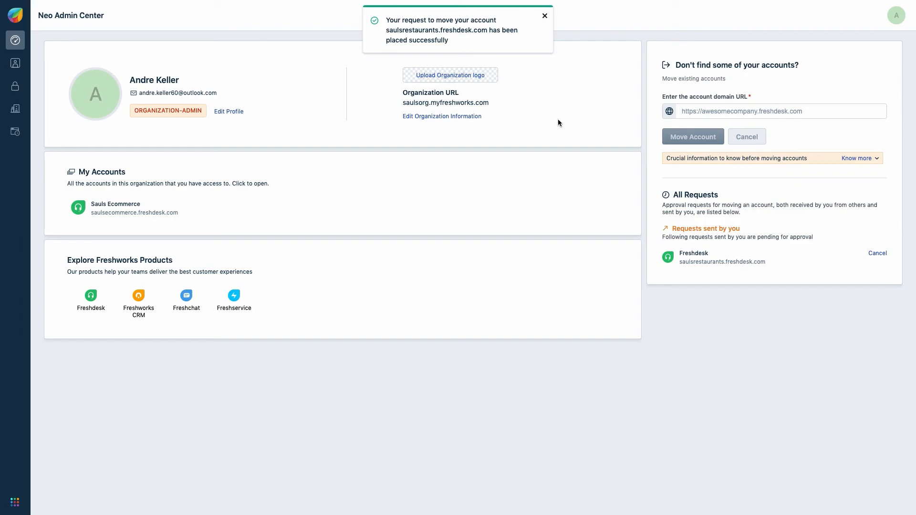
{"action": "left_click", "coordinate": [545, 15]}
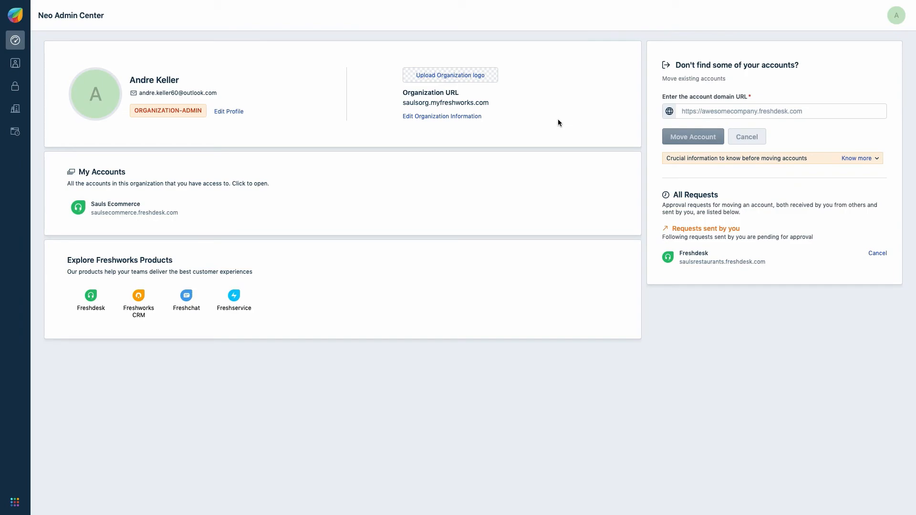